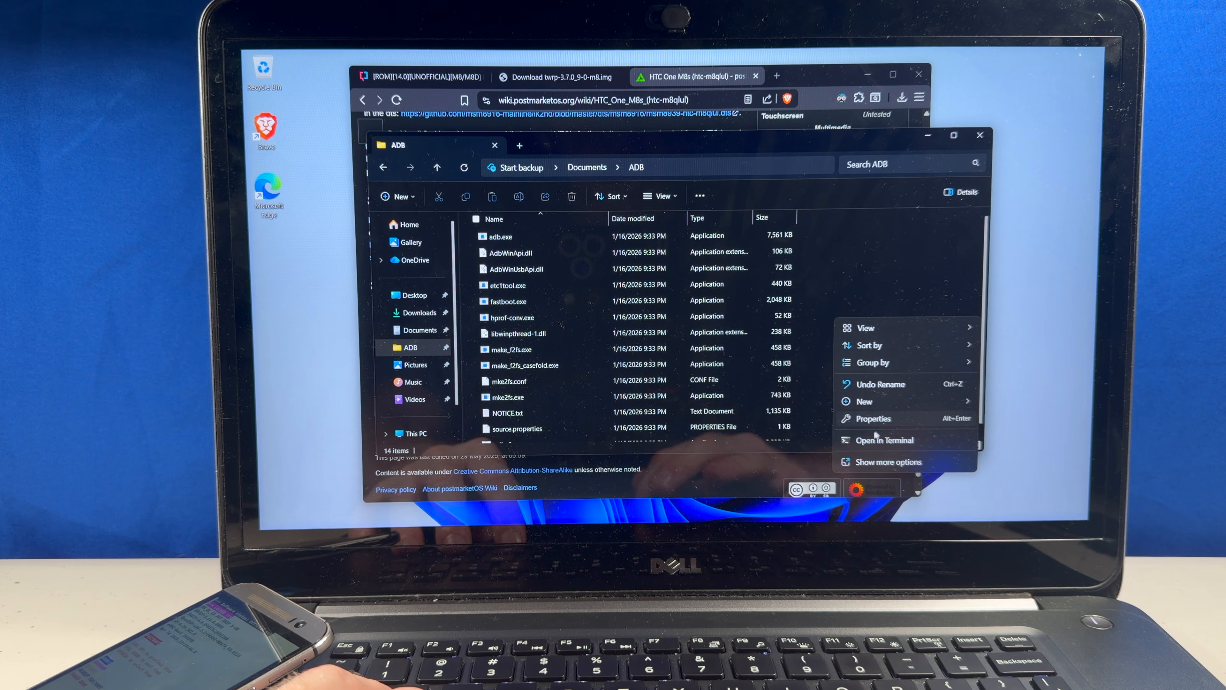
Run 'fastboot devices' from a prompt in the ADB folder to check phone detection.
{"action": "left_click", "coordinate": [885, 440]}
{"action": "type", "text": "fas"}
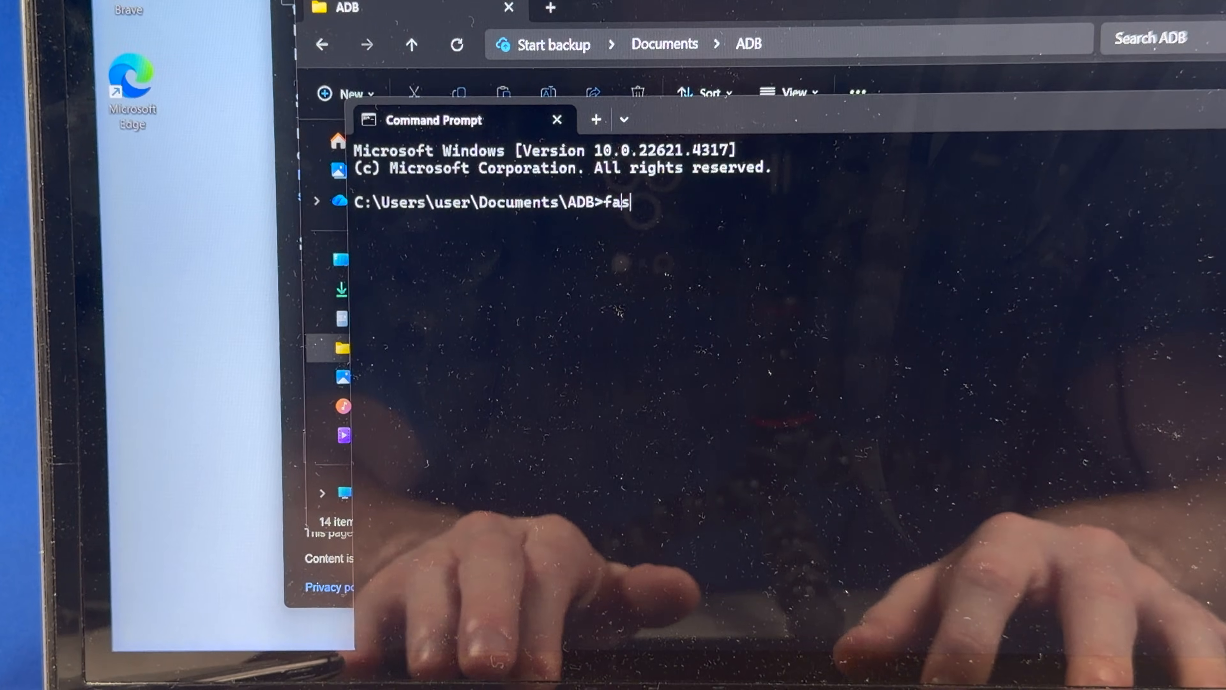
{"action": "type", "text": "tboot devi"}
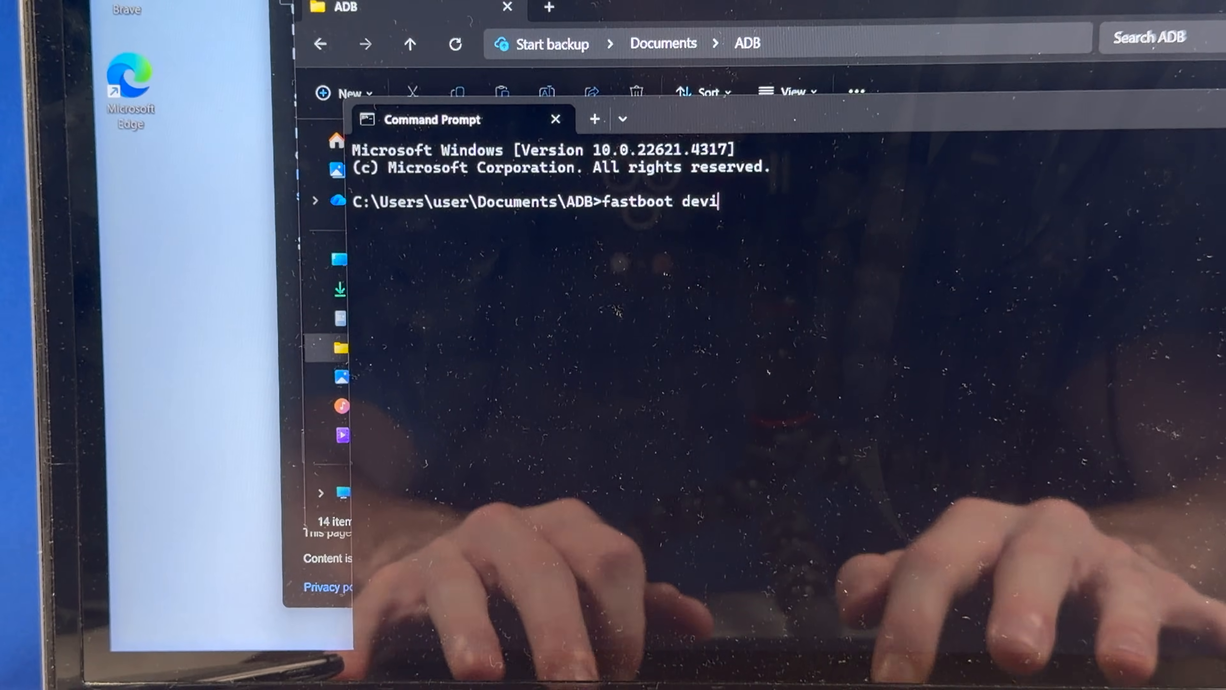
{"action": "key", "text": "Return"}
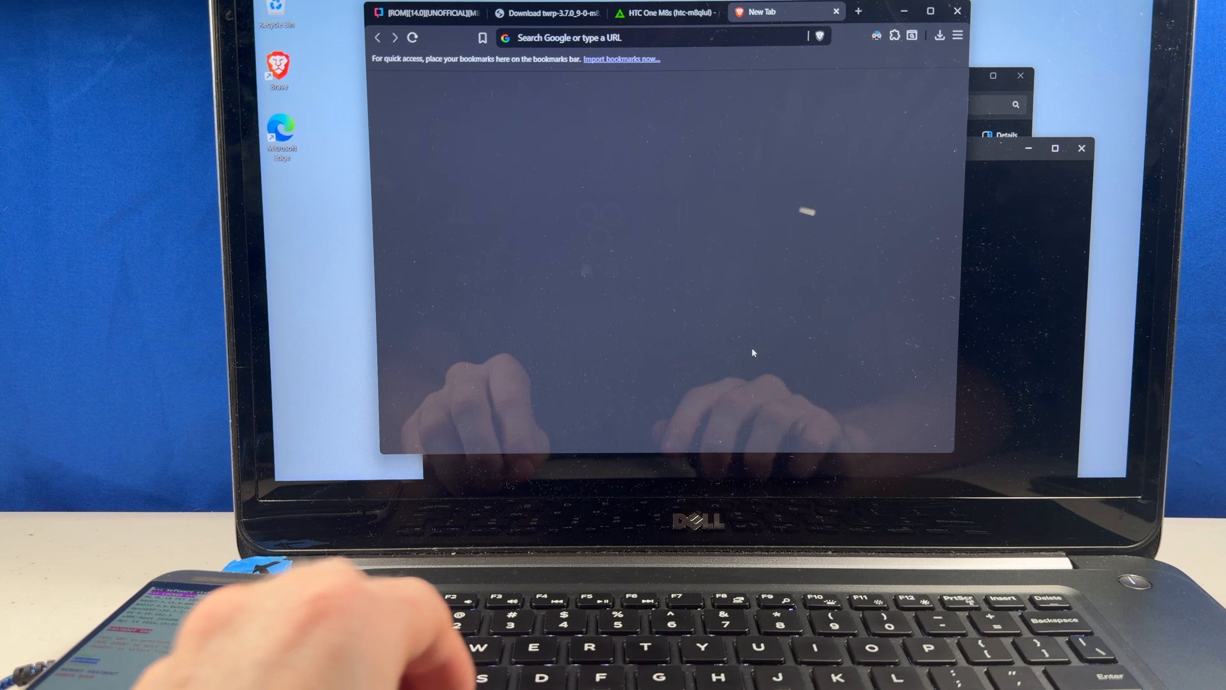
Update the Android 1.0 device's driver by browsing the ADB folder for it.
{"action": "right_click", "coordinate": [576, 464]}
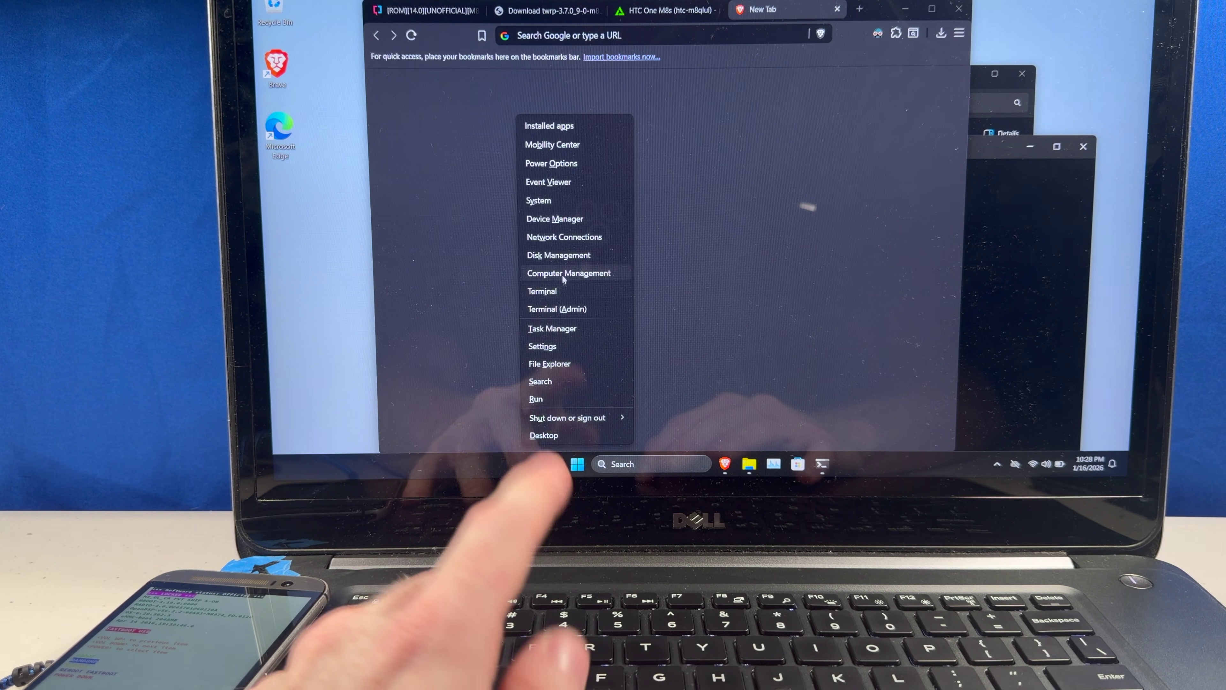
{"action": "left_click", "coordinate": [554, 219]}
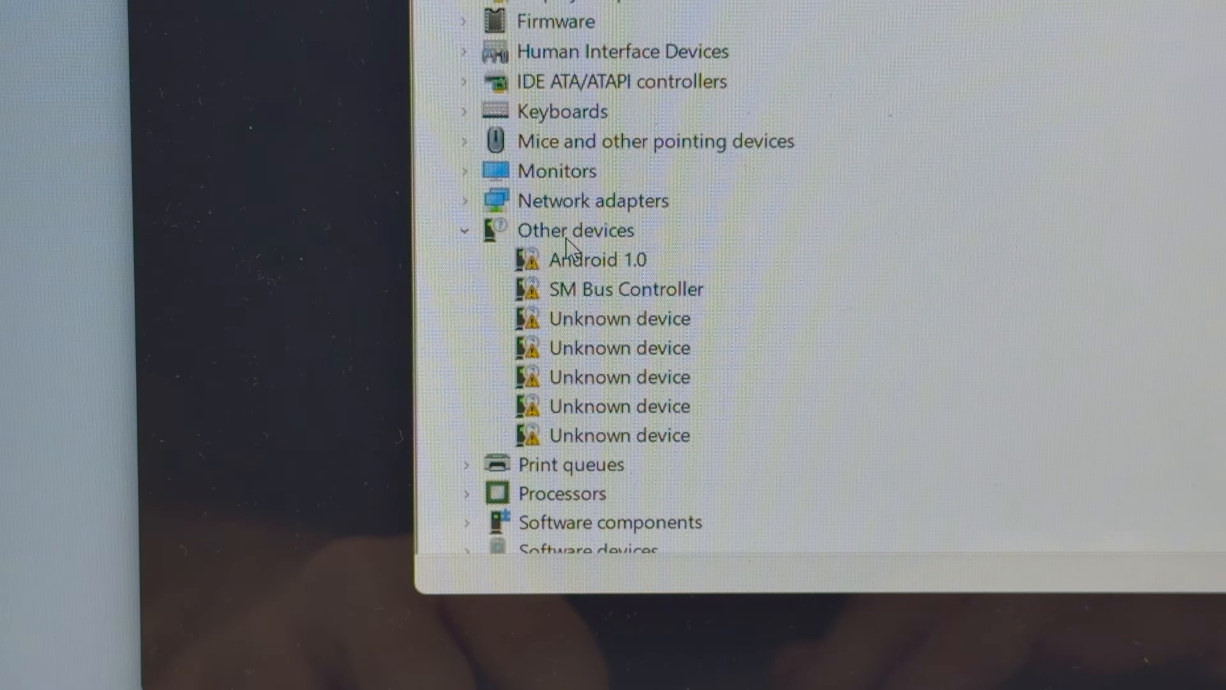
{"action": "left_click", "coordinate": [597, 259]}
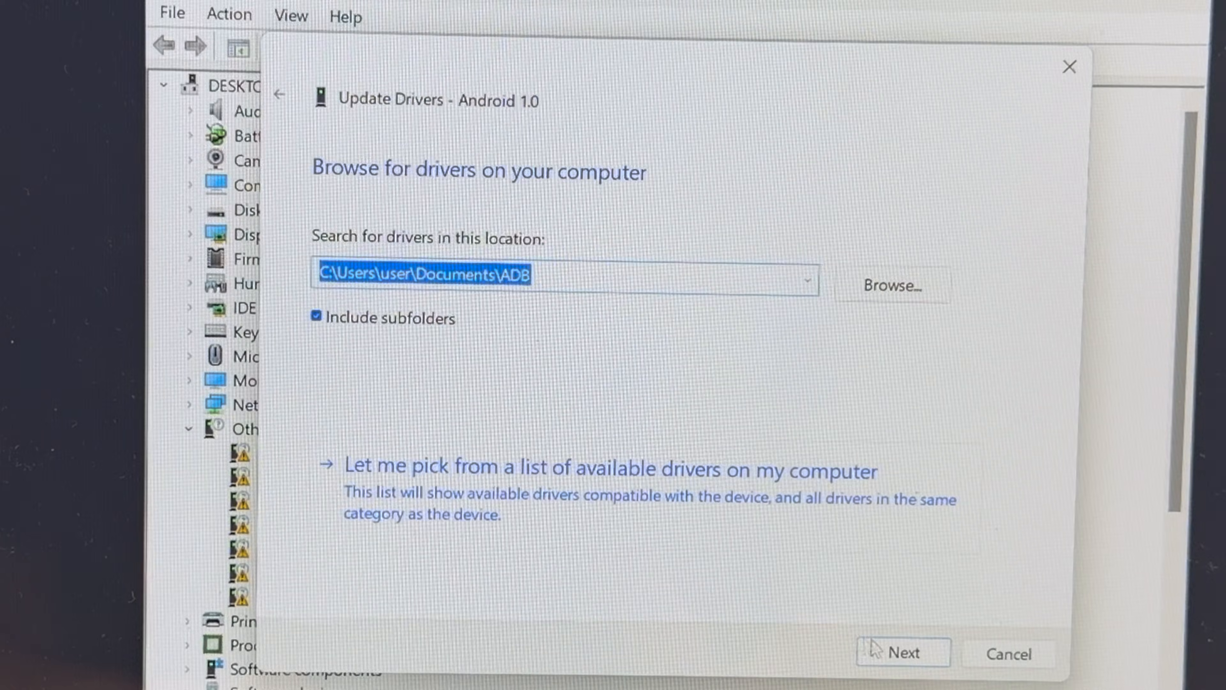
{"action": "left_click", "coordinate": [901, 652]}
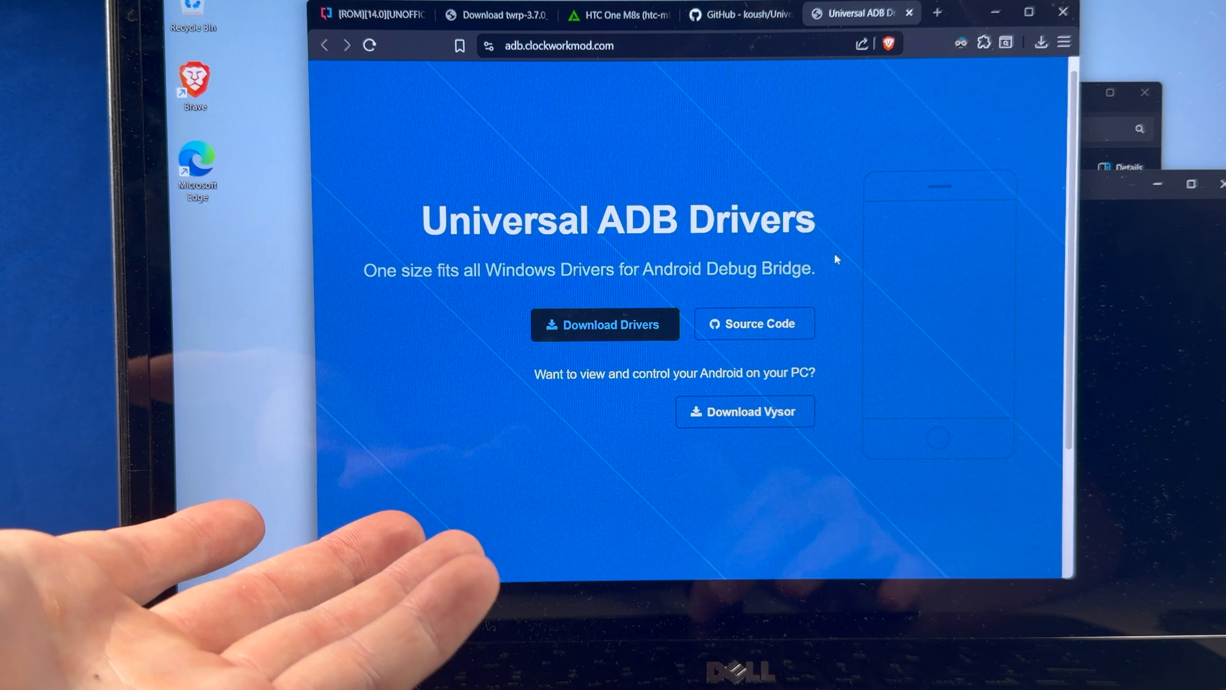
{"action": "mouse_move", "coordinate": [775, 191]}
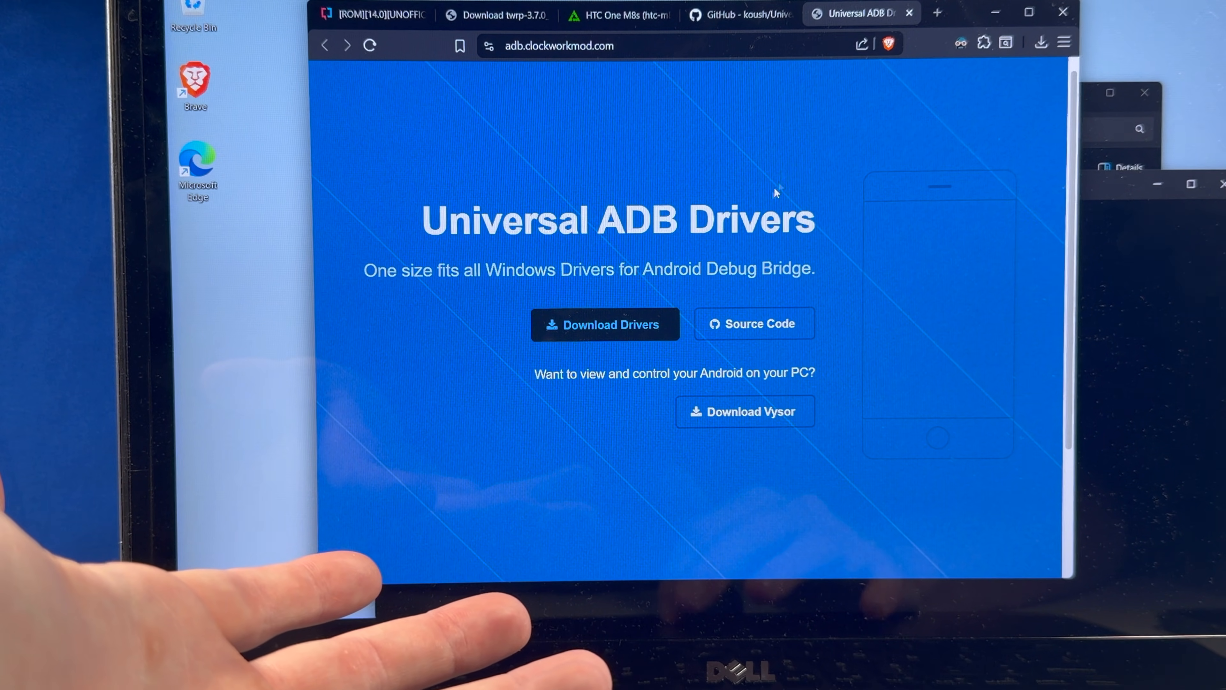
Download and run the Universal ADB Driver setup, then rerun 'fastboot devices'.
{"action": "left_click", "coordinate": [735, 14]}
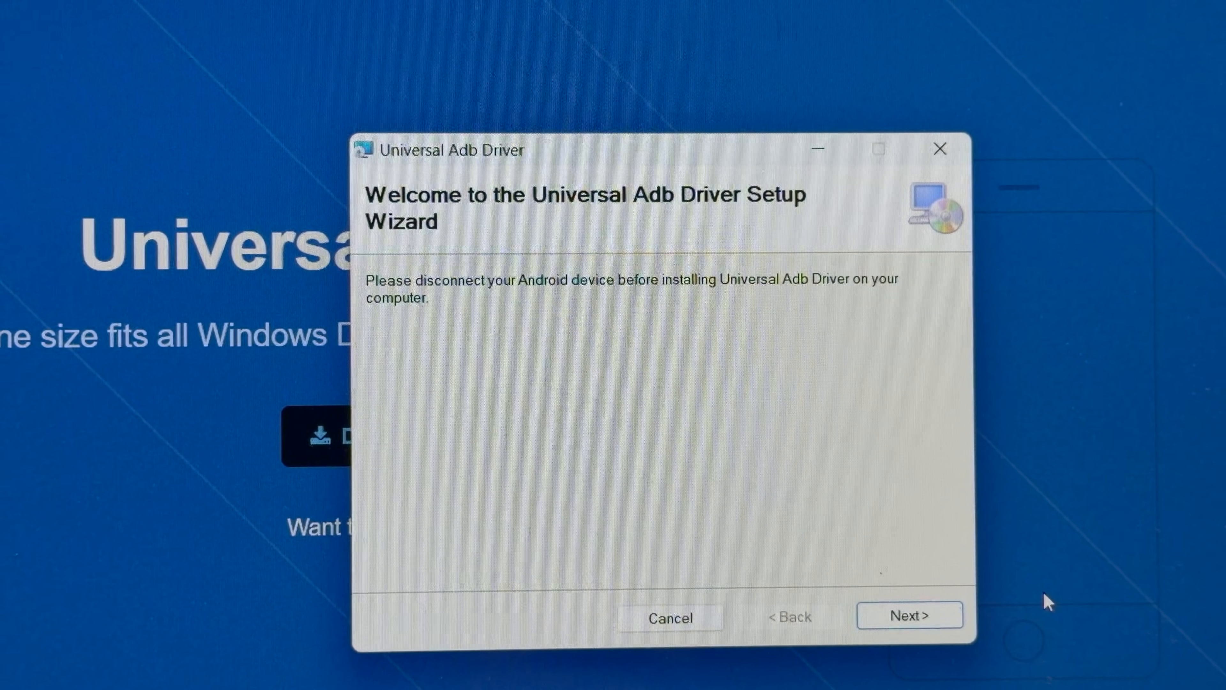
{"action": "left_click", "coordinate": [908, 614]}
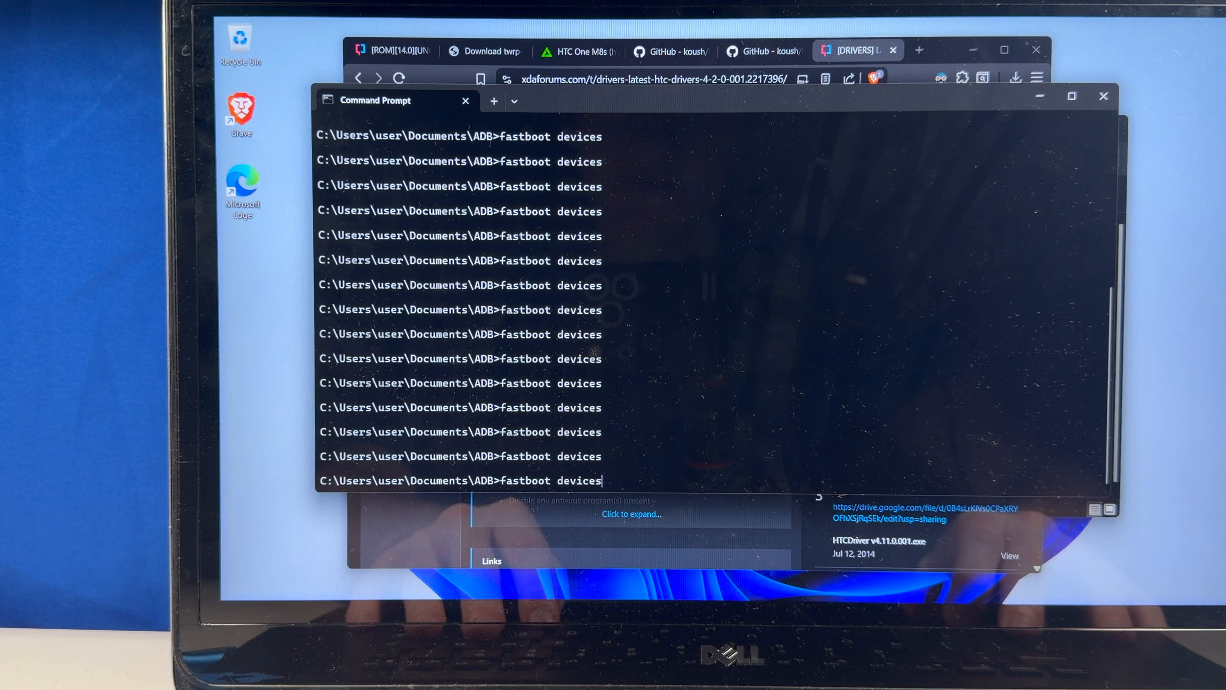
{"action": "key", "text": "Return"}
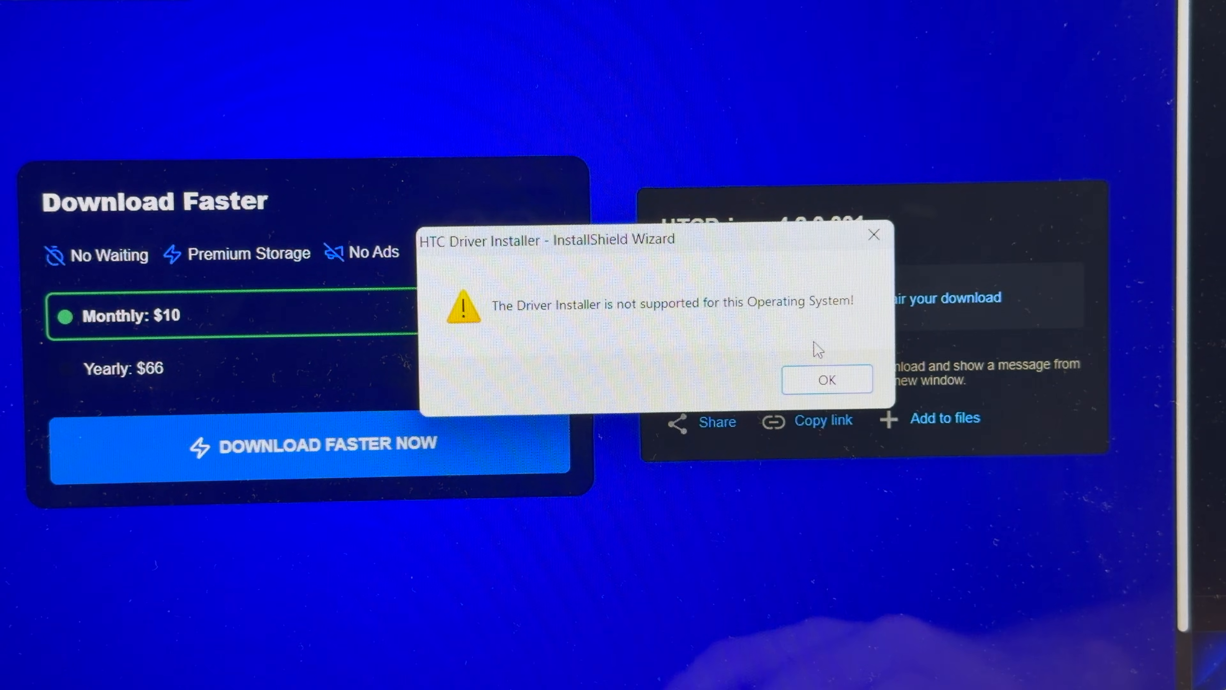
{"action": "mouse_move", "coordinate": [882, 345]}
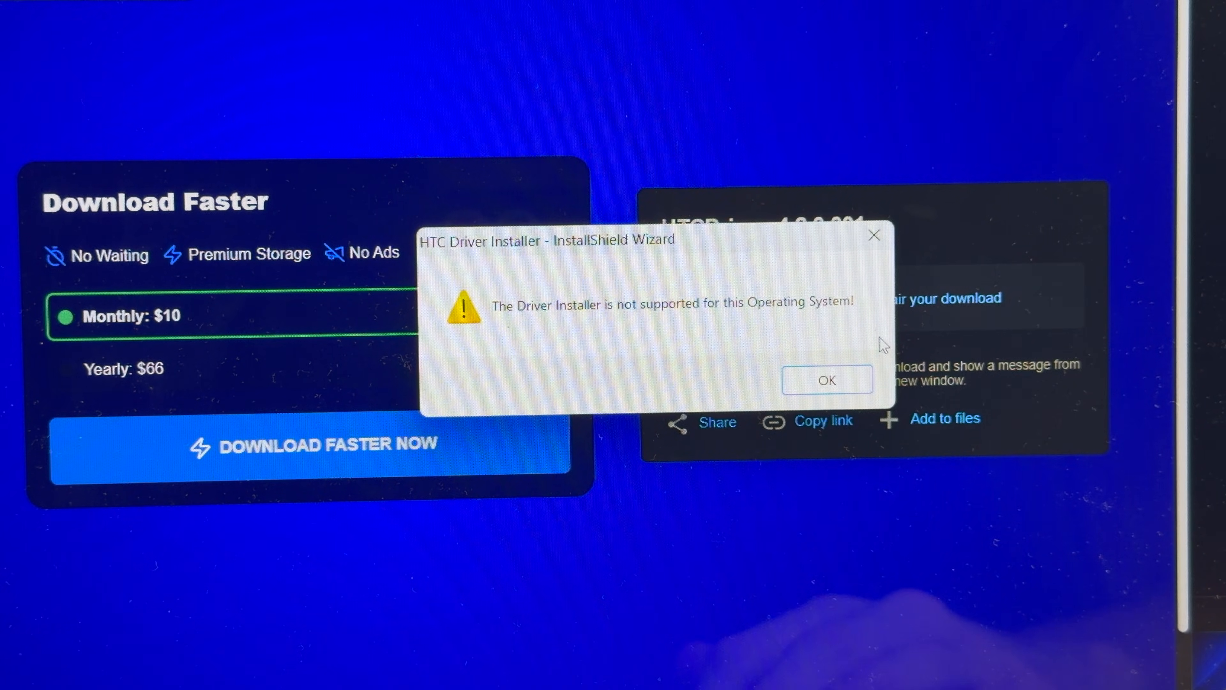
Dismiss the HTC Driver Installer's unsupported operating system error.
{"action": "left_click", "coordinate": [827, 379]}
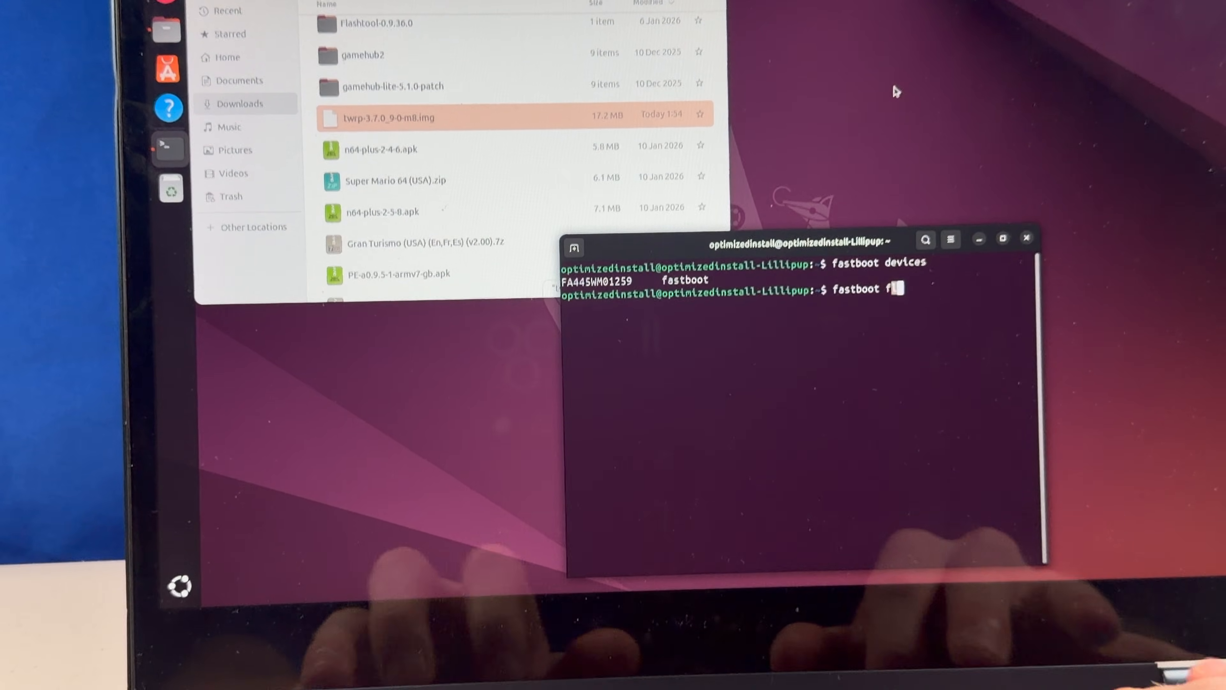
Begin the 'fastboot flash recovery' command after the phone shows in fastboot mode.
{"action": "type", "text": "lash recovery"}
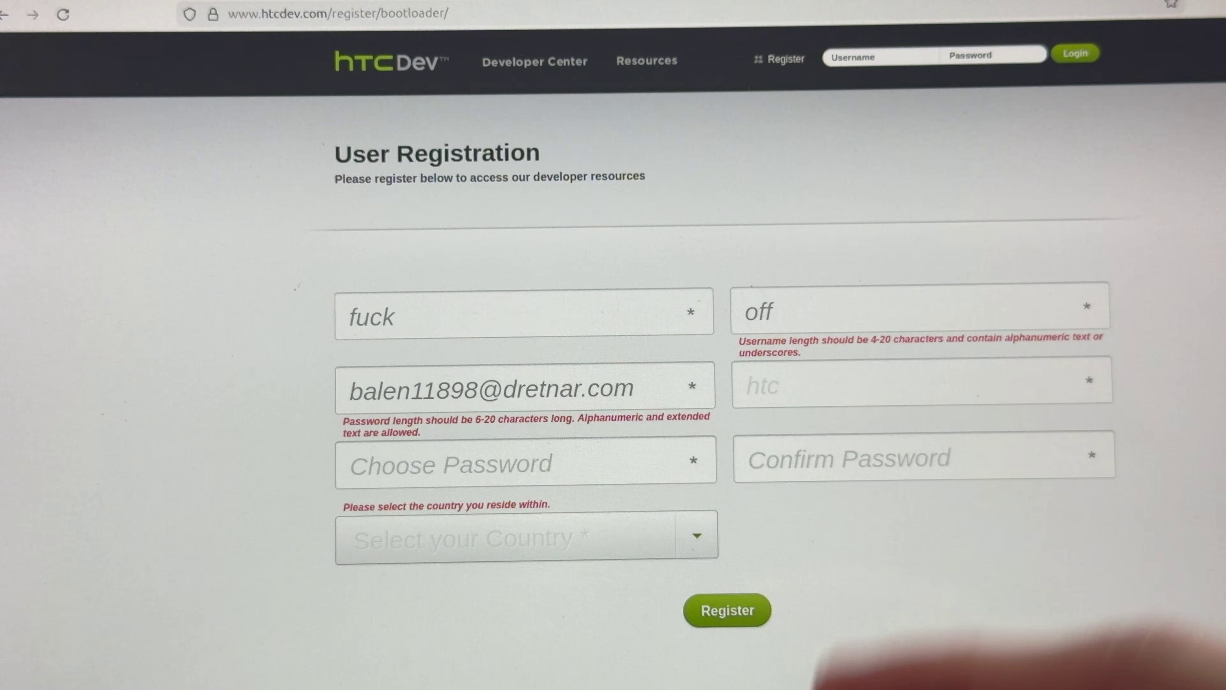
Submit the HTCdev registration form and activate the account from the emailed link.
{"action": "left_click", "coordinate": [726, 611]}
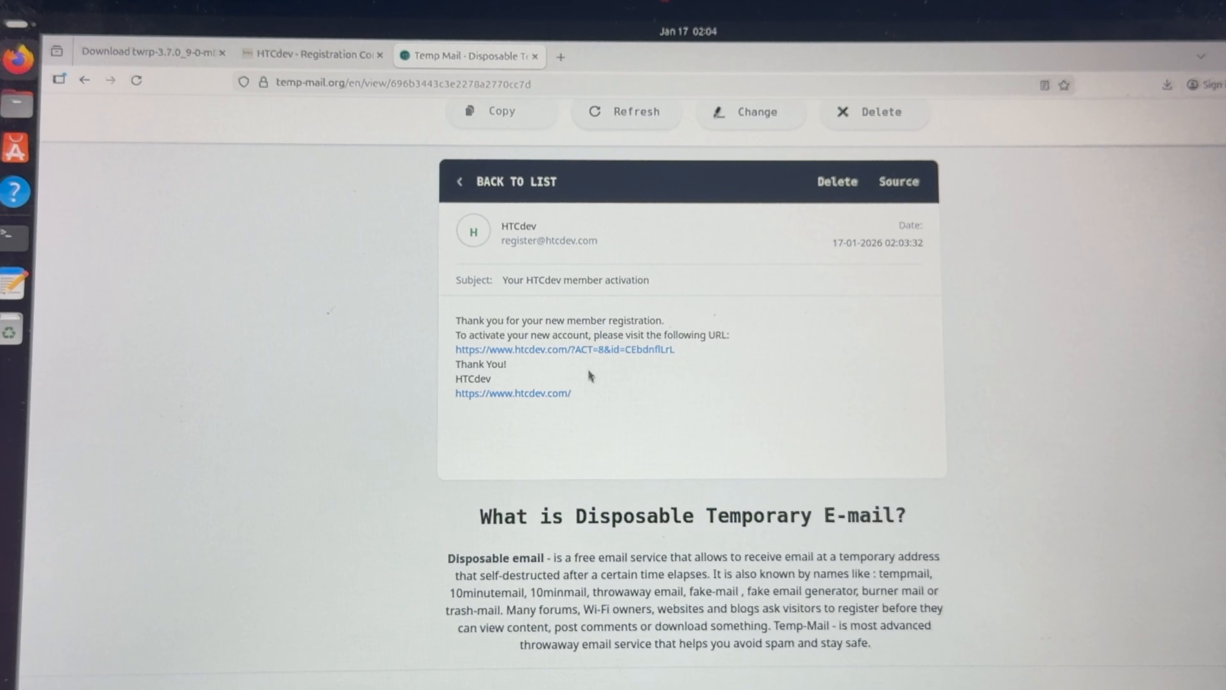
{"action": "left_click", "coordinate": [563, 350]}
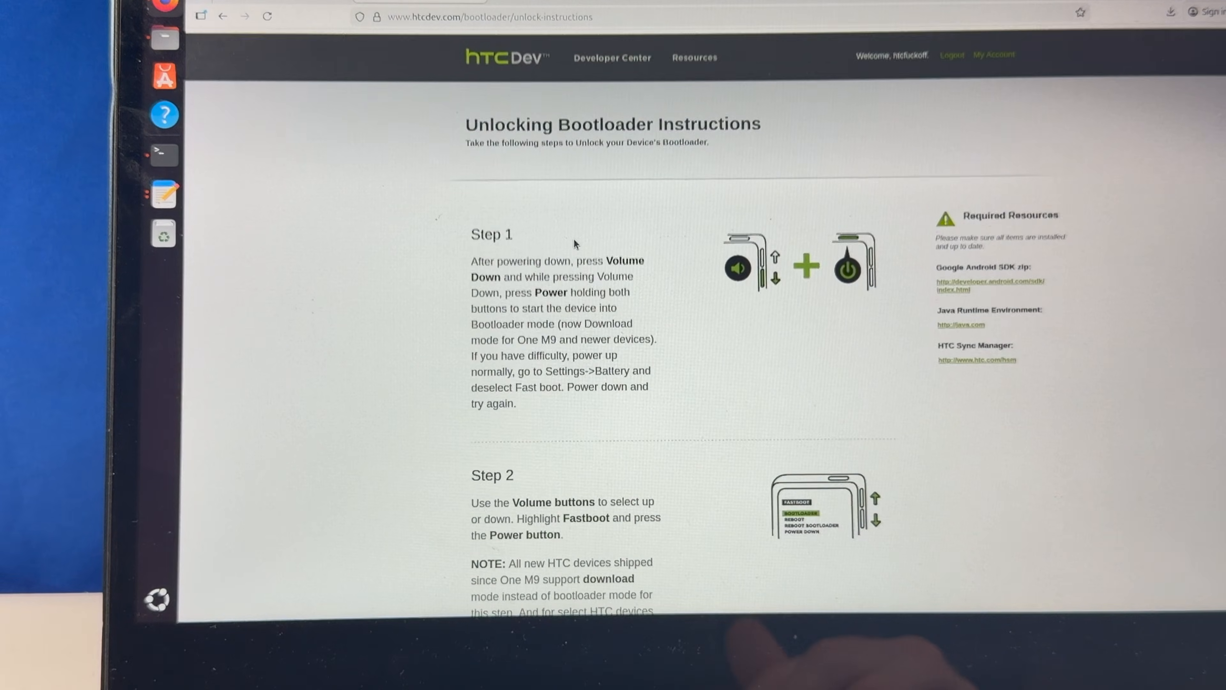
{"action": "scroll", "scroll_direction": "down", "scroll_amount": 3}
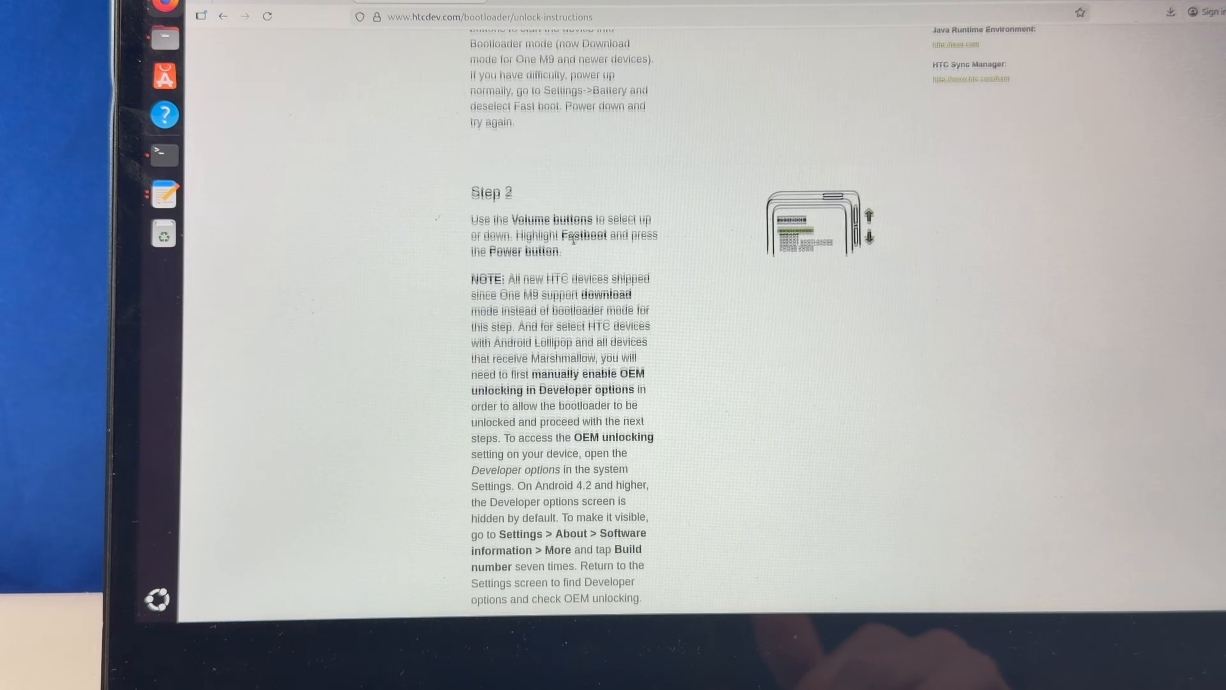
{"action": "scroll", "scroll_direction": "down", "scroll_amount": 3}
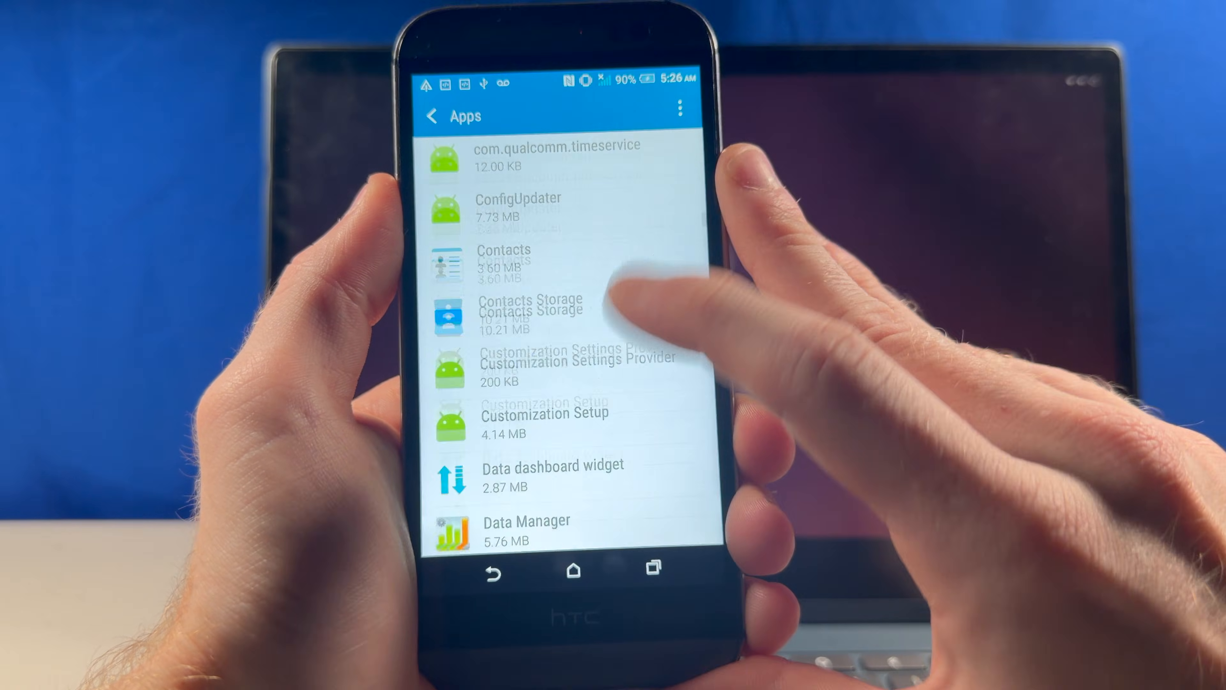
{"action": "scroll", "scroll_direction": "up", "scroll_amount": 3}
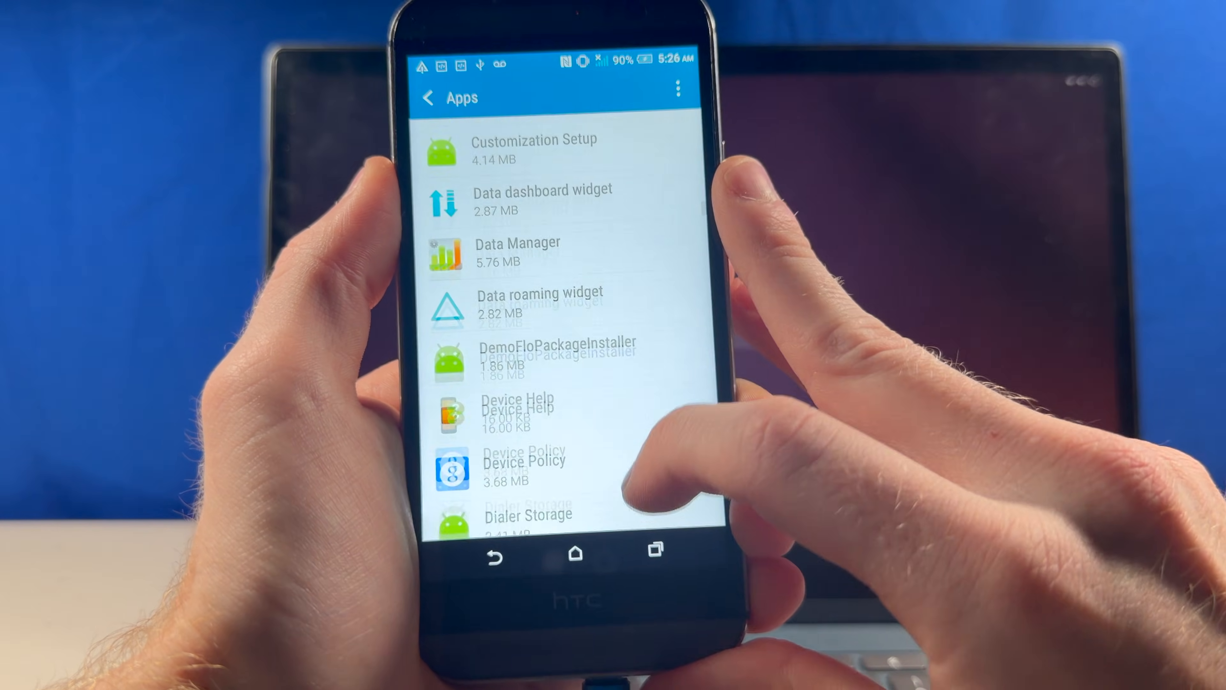